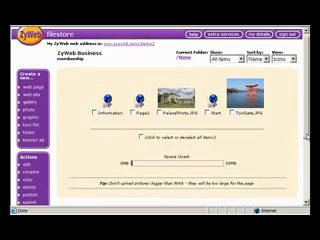
scroll(down, 3)
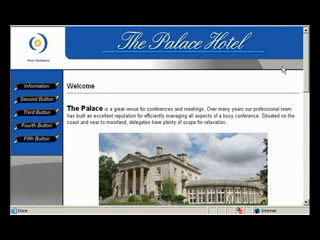
scroll(down, 3)
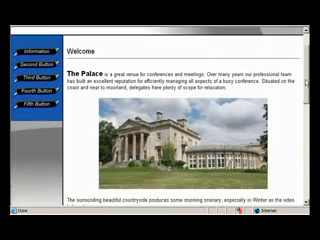
scroll(down, 3)
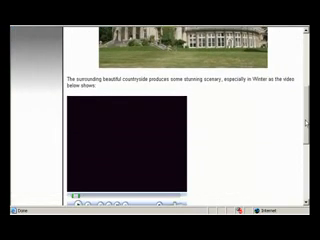
scroll(down, 3)
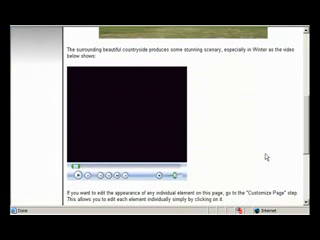